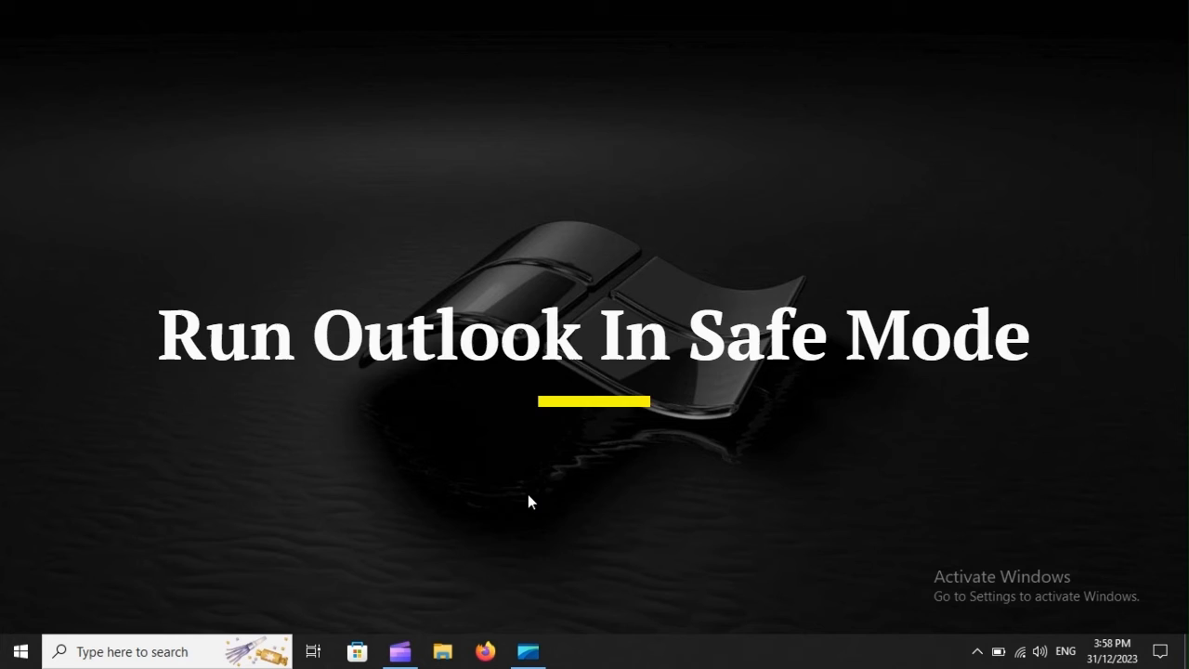
Open the Run dialog and enter 'outlook.exe /safe' as the command
key(Win+r)
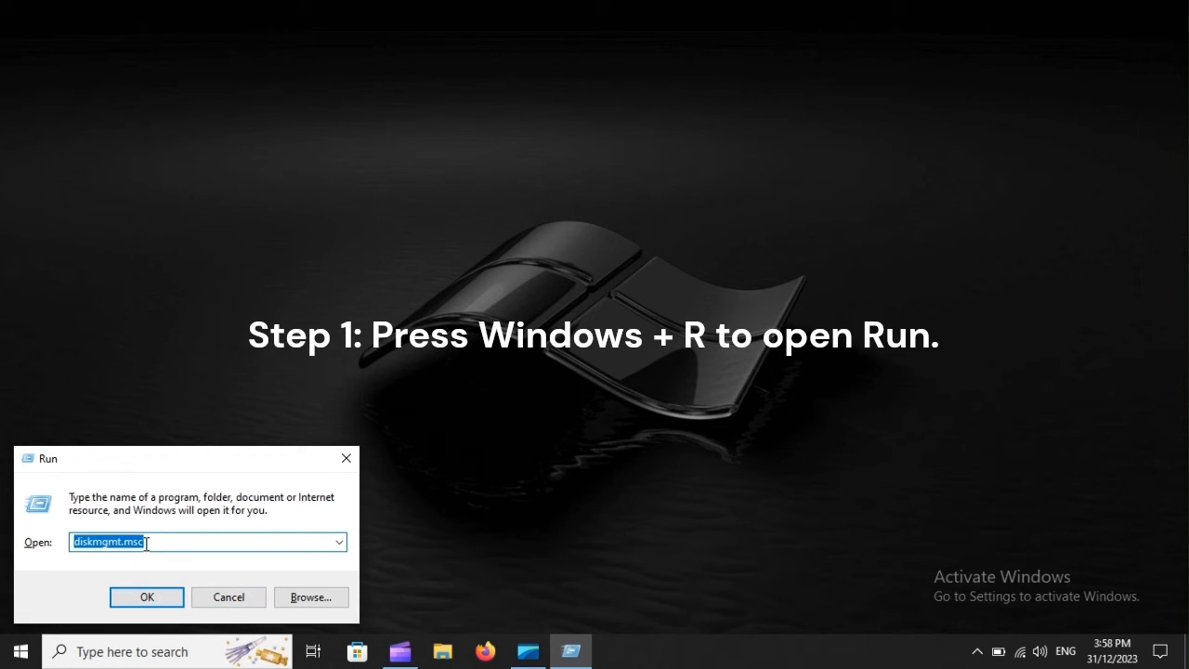
text(outlook.exe /safe)
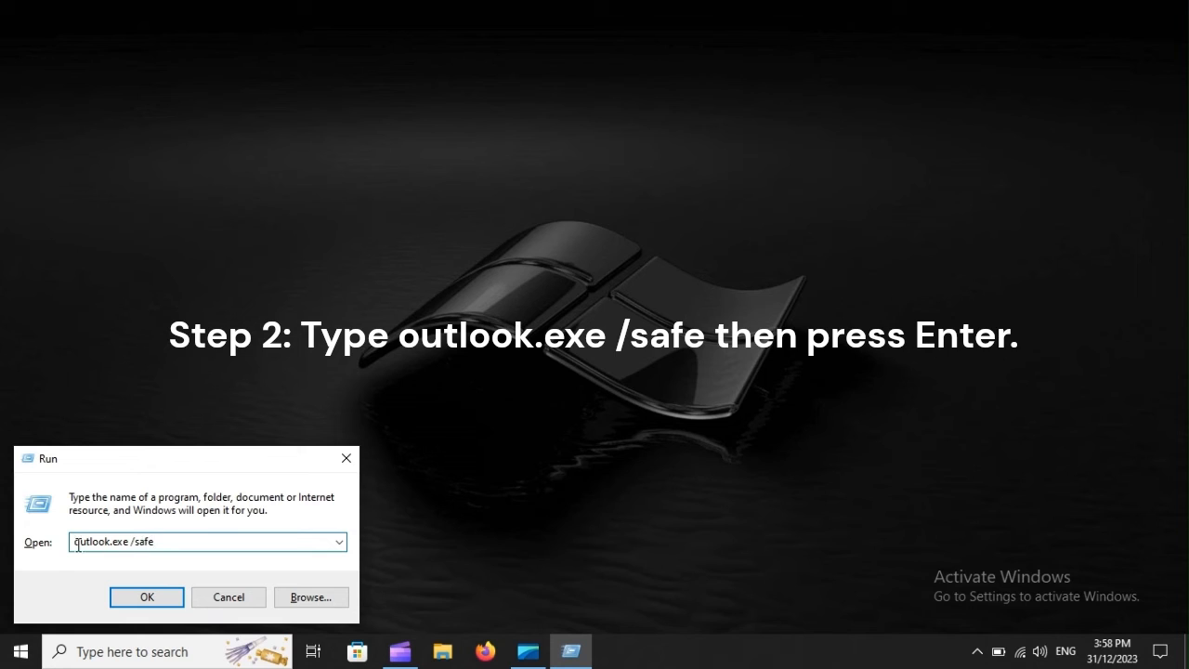